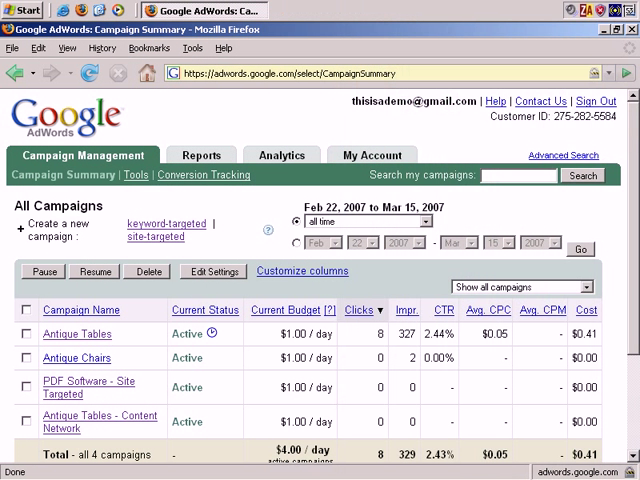
mouse_move(316, 130)
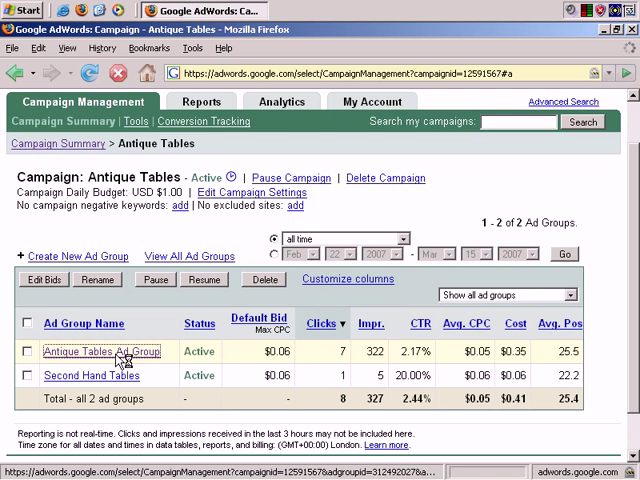
Enter the Antique Tables Ad Group and start a new text ad prefilled from the Antique Table ad.
left_click(98, 352)
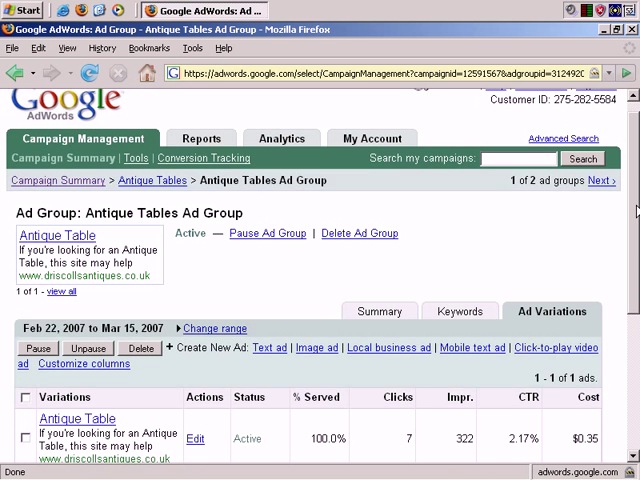
scroll("down", 3)
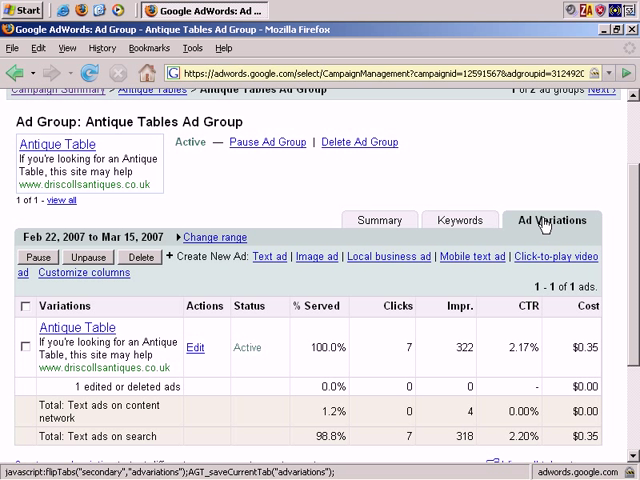
mouse_move(548, 224)
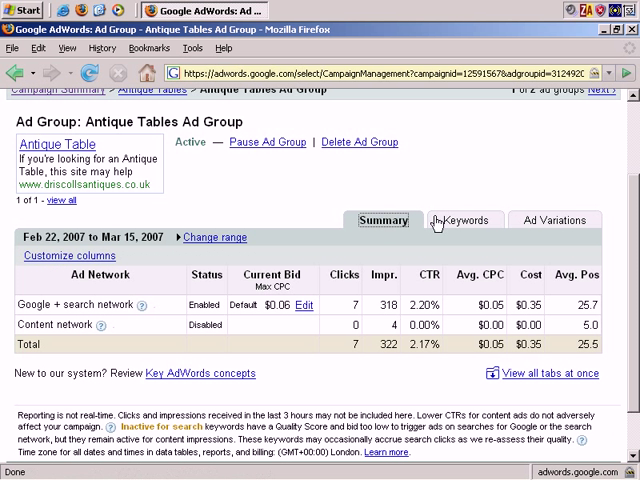
left_click(554, 220)
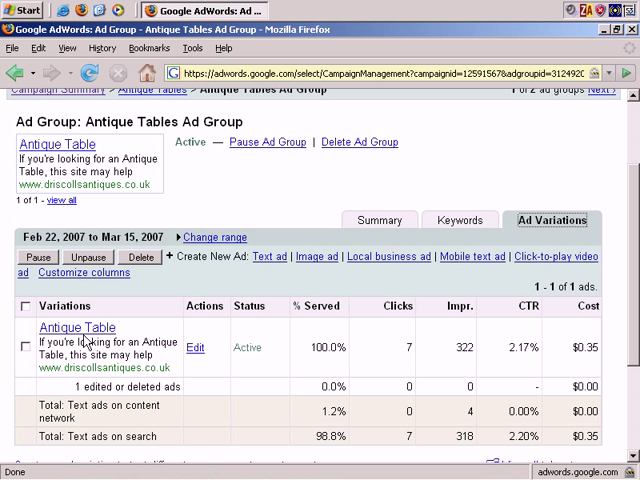
mouse_move(24, 214)
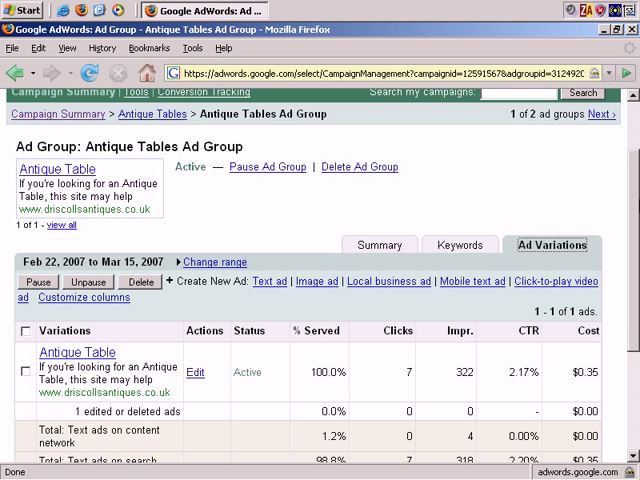
mouse_move(516, 348)
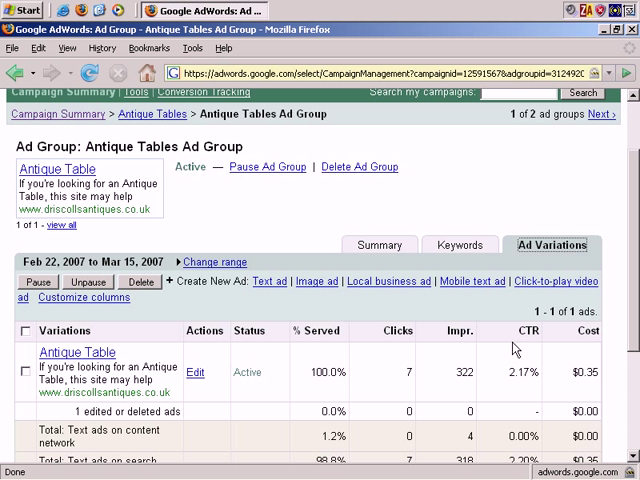
scroll("down", 3)
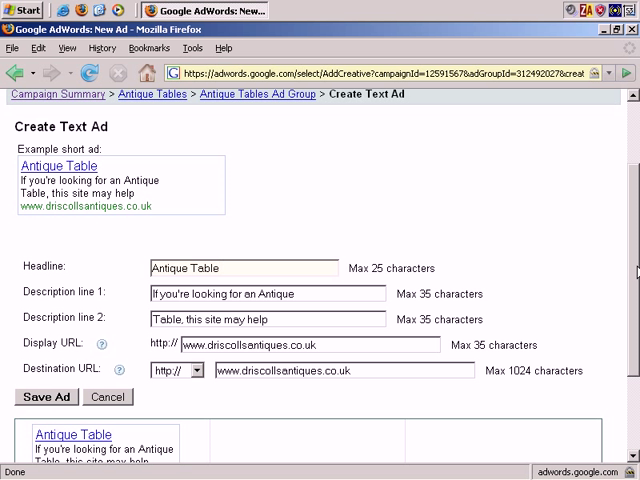
Replace the headline with 'Want an antique table?' and save the second ad.
left_click(220, 268)
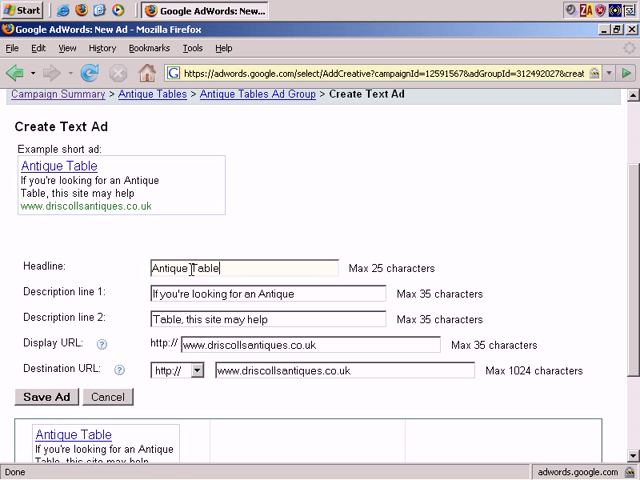
mouse_move(228, 268)
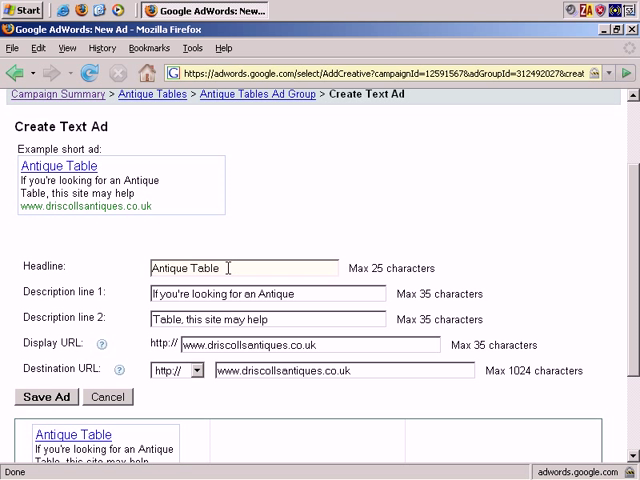
double_click(184, 268)
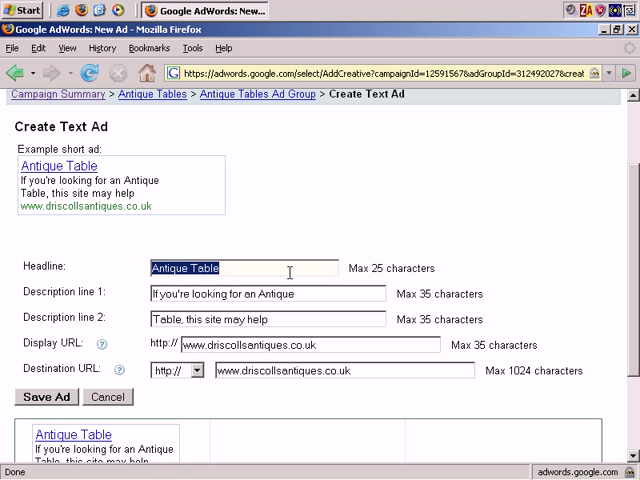
type("Looking for a")
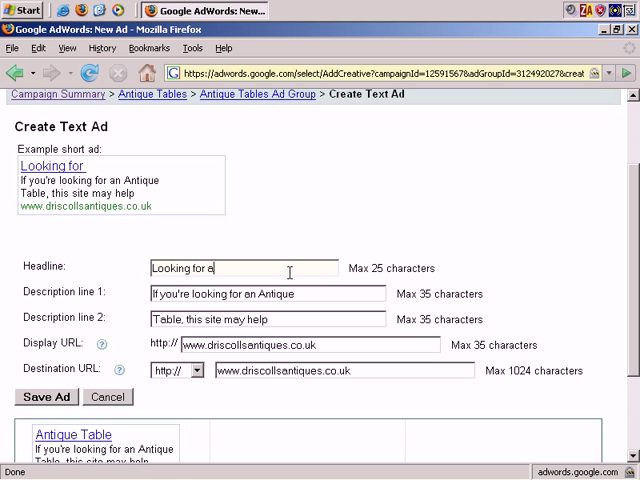
type("nti")
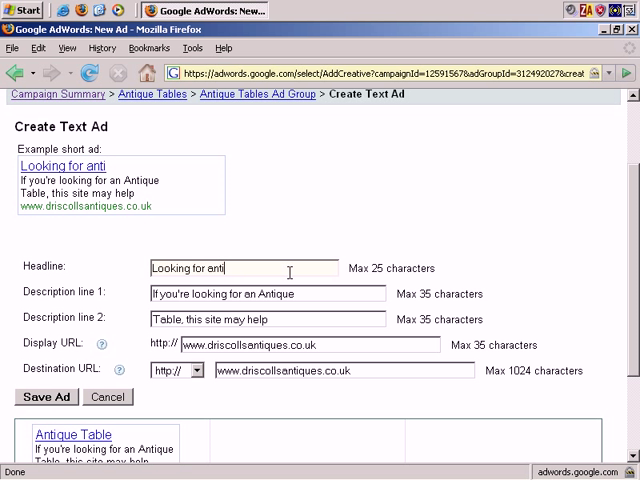
type("que table")
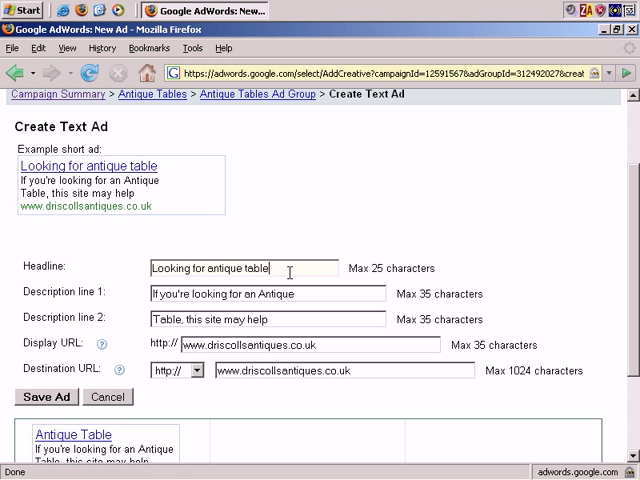
mouse_move(284, 268)
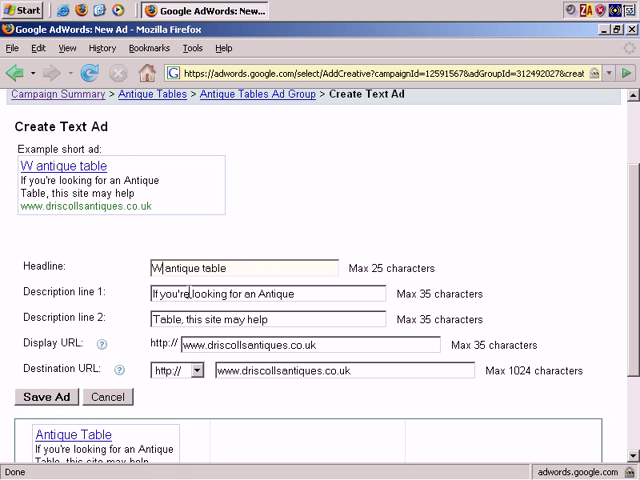
type("Want an antique tables?")
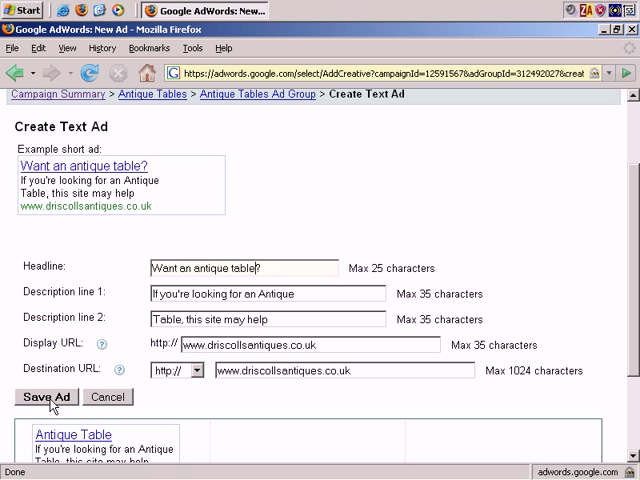
left_click(46, 396)
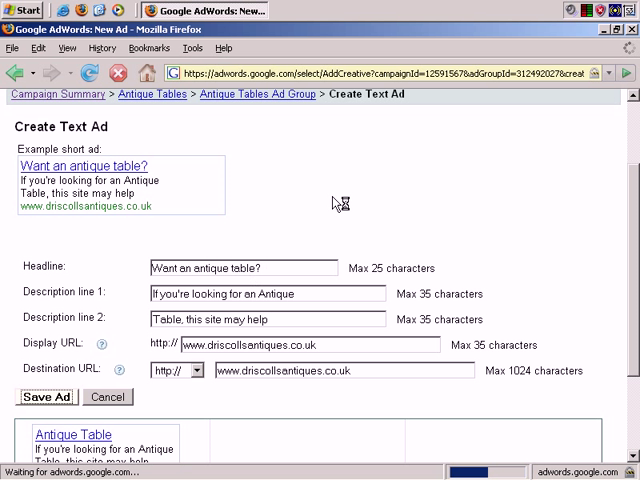
View all ad variations and review the two listed ads, ticking the Antique Table ad.
left_click(46, 396)
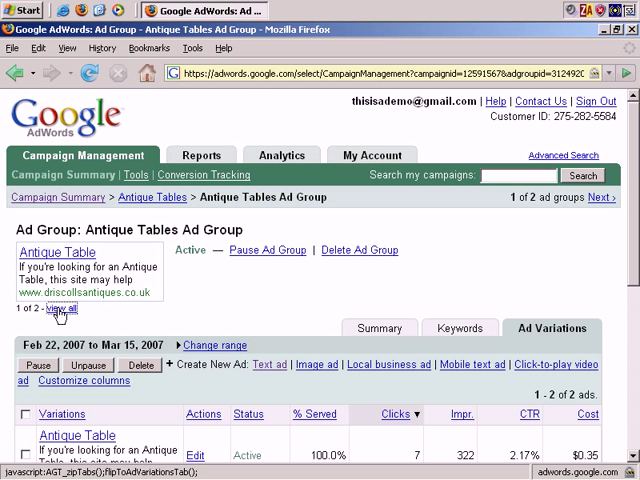
scroll("down", 3)
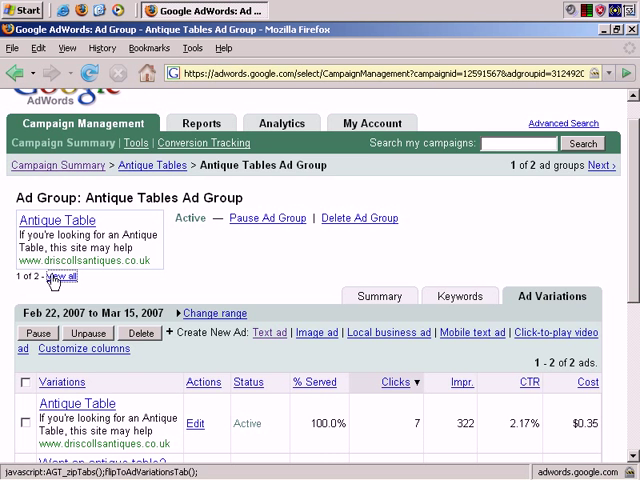
scroll("down", 3)
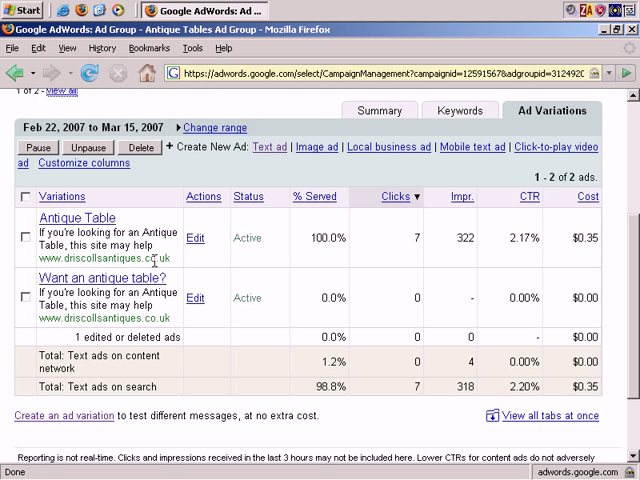
mouse_move(152, 260)
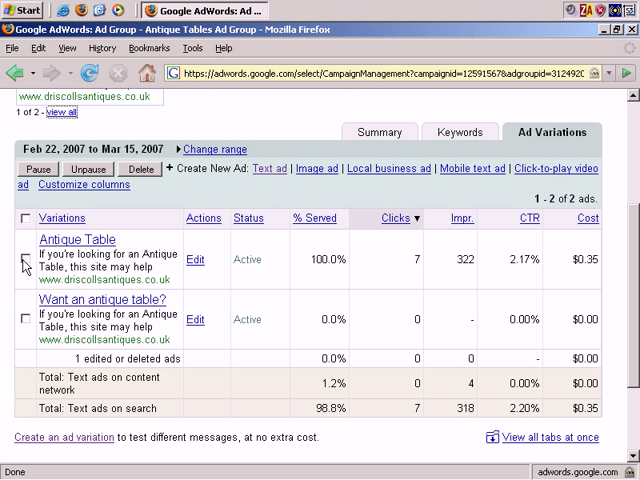
left_click(22, 258)
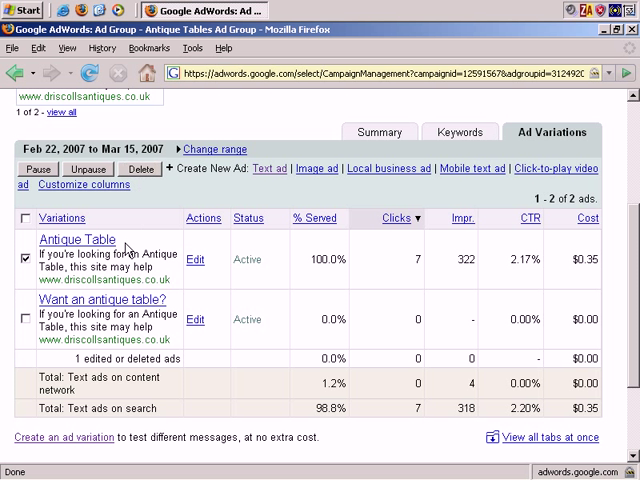
left_click(24, 258)
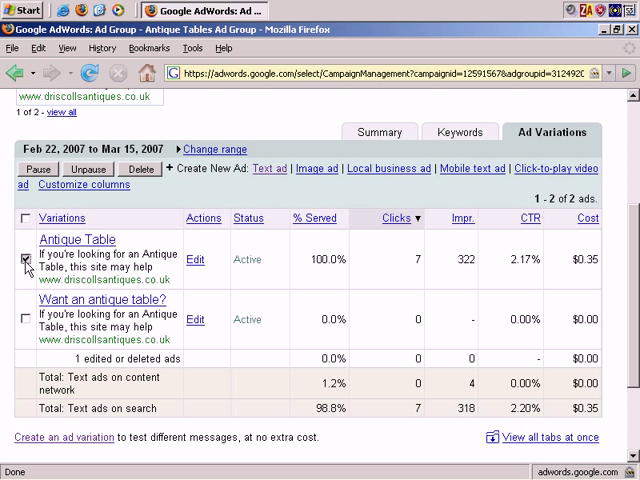
left_click(24, 264)
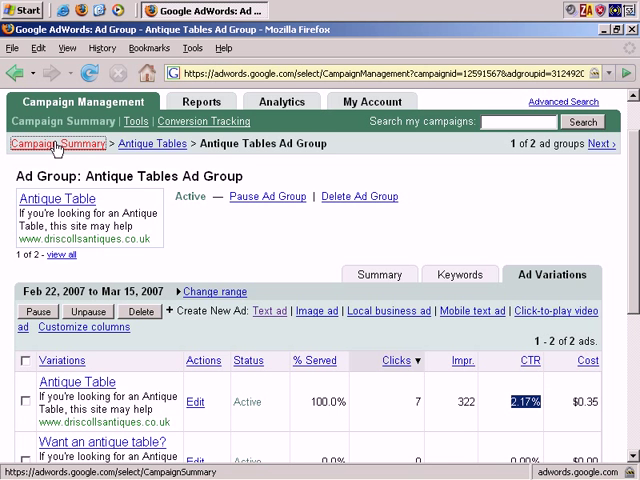
Return to the All Campaigns summary and mark the Antique Tables campaign.
left_click(60, 144)
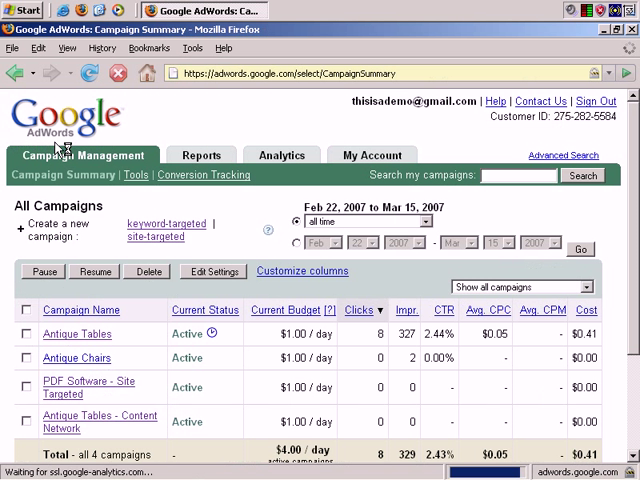
mouse_move(76, 334)
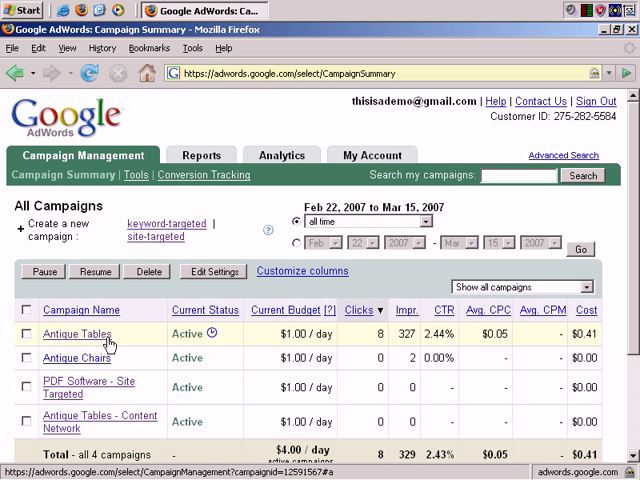
left_click(22, 334)
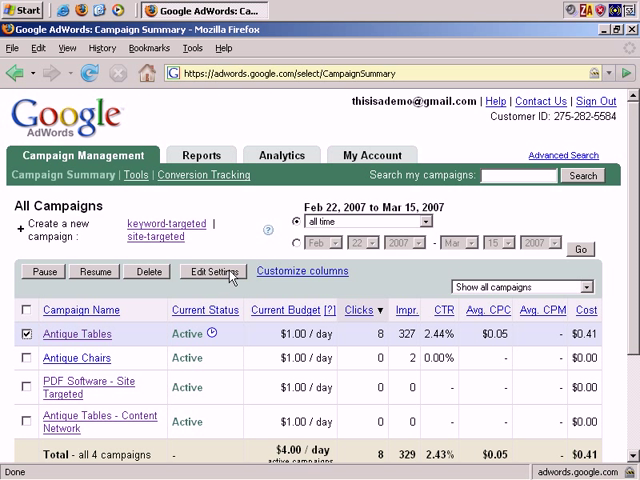
Edit the Antique Tables campaign settings and set ad serving to Rotate: show ads more evenly.
left_click(212, 272)
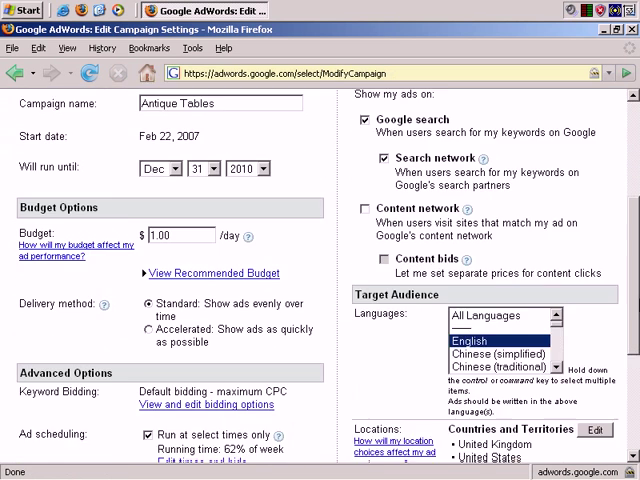
scroll("down", 3)
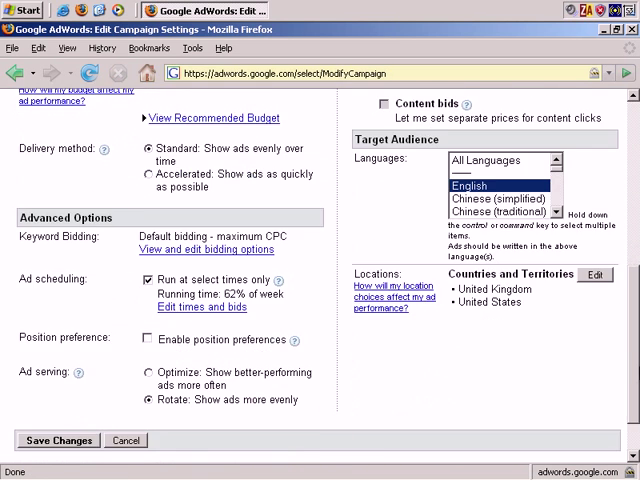
scroll("down", 3)
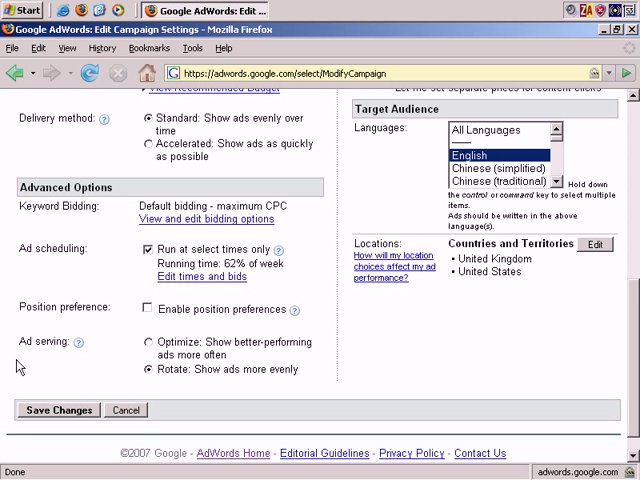